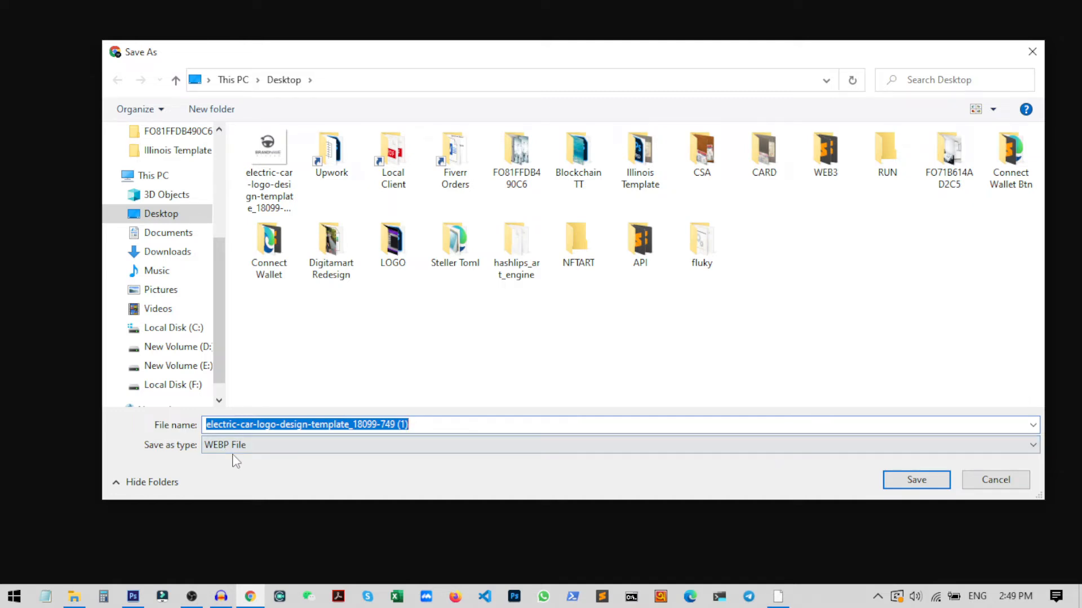
pyautogui.moveTo(369, 471)
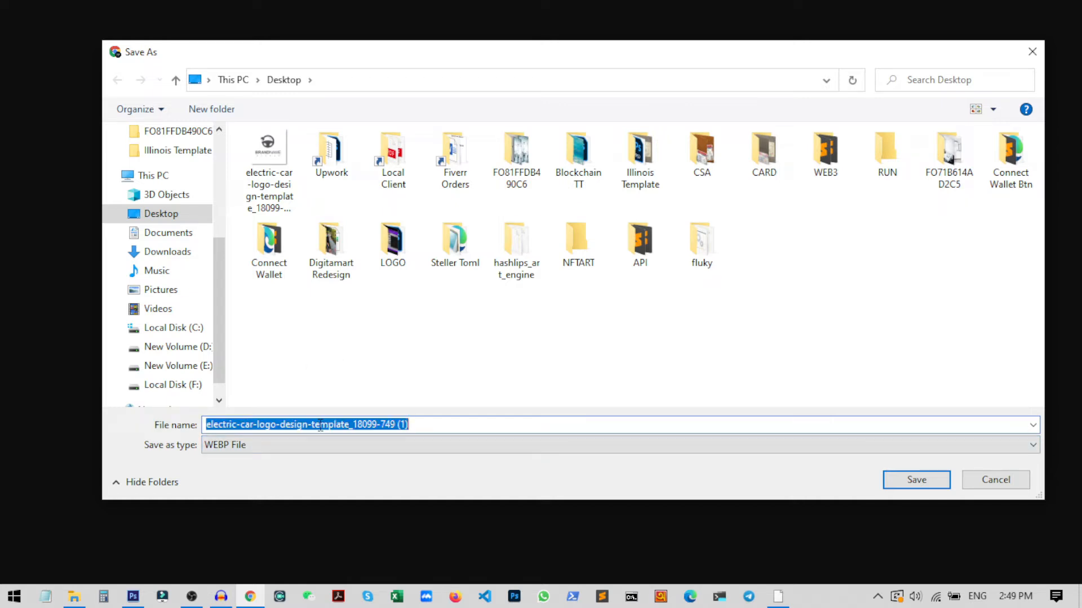
# Save the logo as dfhsdh.webp on the Desktop and show it in its folder.
pyautogui.click(915, 480)
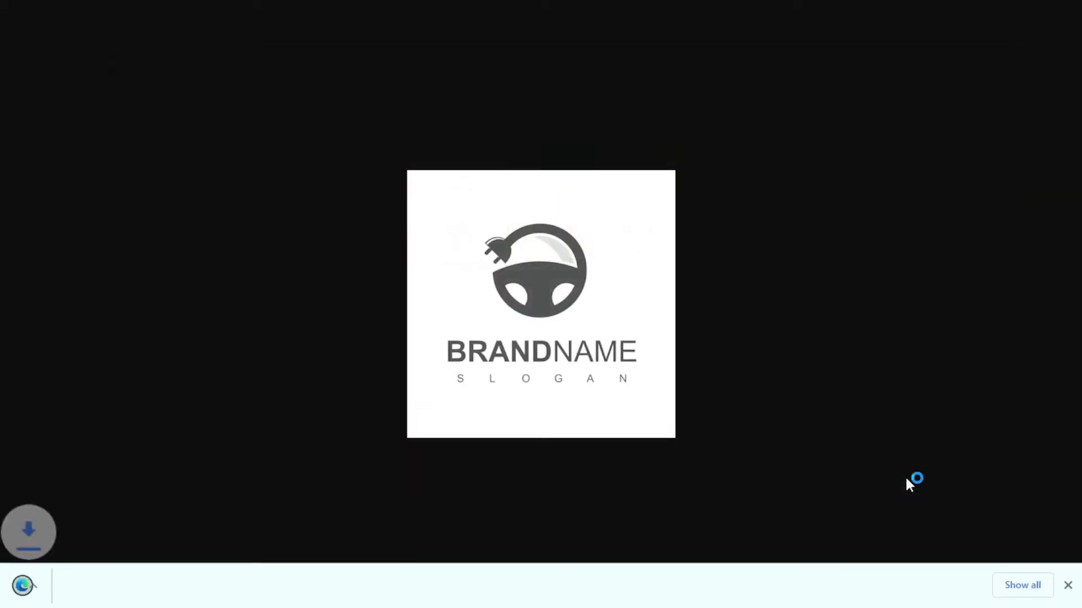
pyautogui.click(170, 586)
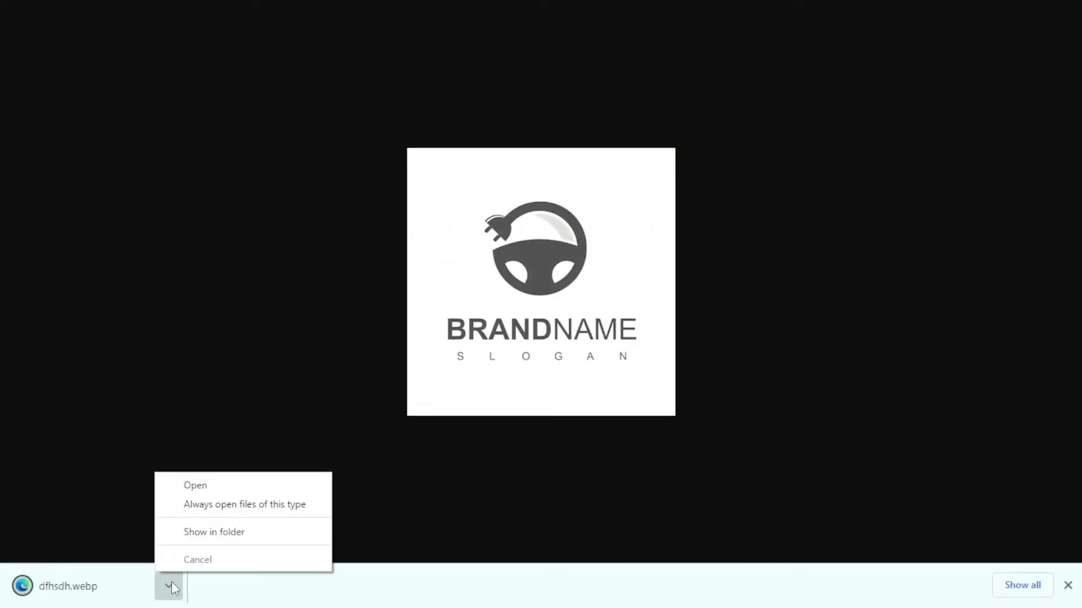
pyautogui.click(214, 532)
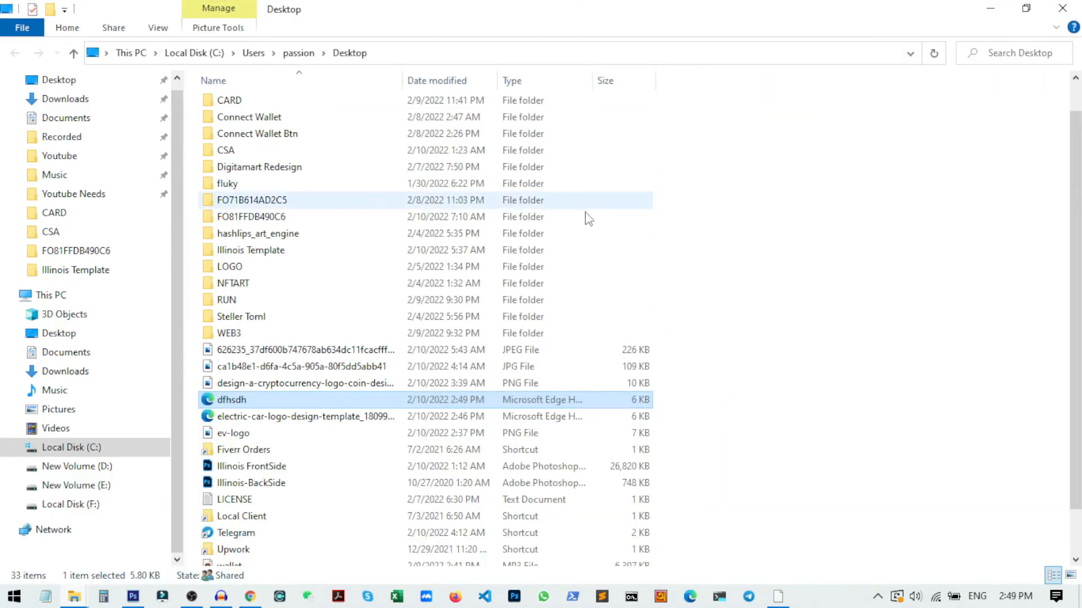
pyautogui.moveTo(231, 400)
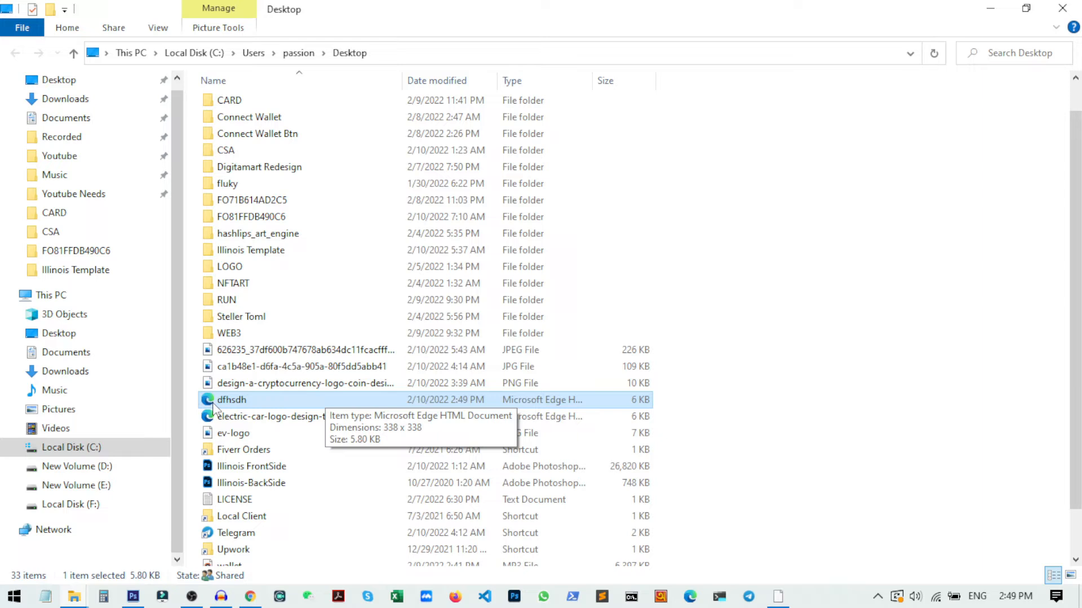
pyautogui.moveTo(219, 407)
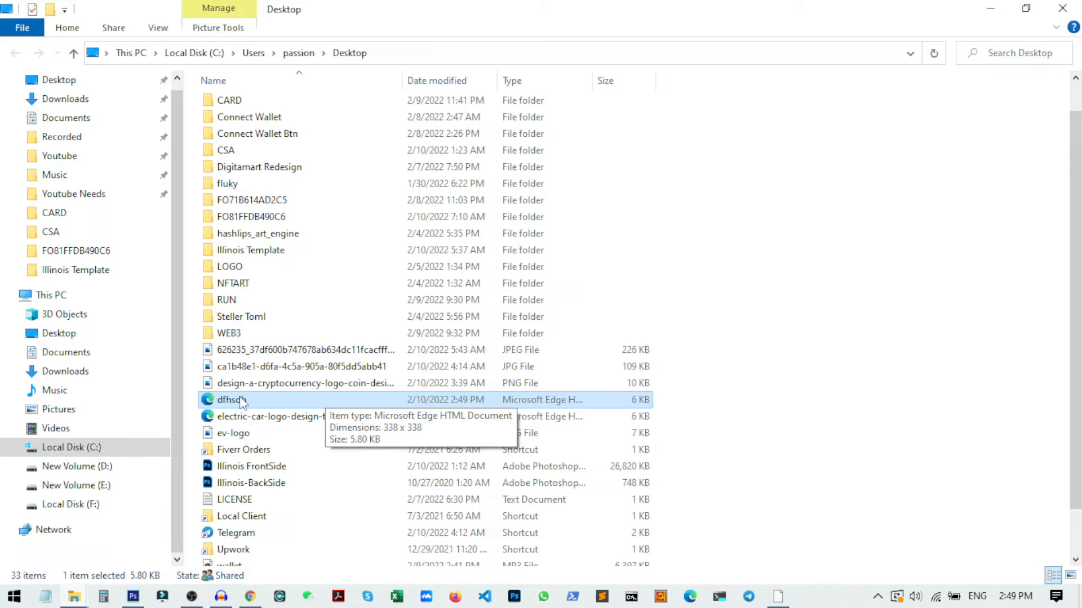
# Bring up the right-click options for the dfhsdh file in the Desktop folder.
pyautogui.rightClick(231, 400)
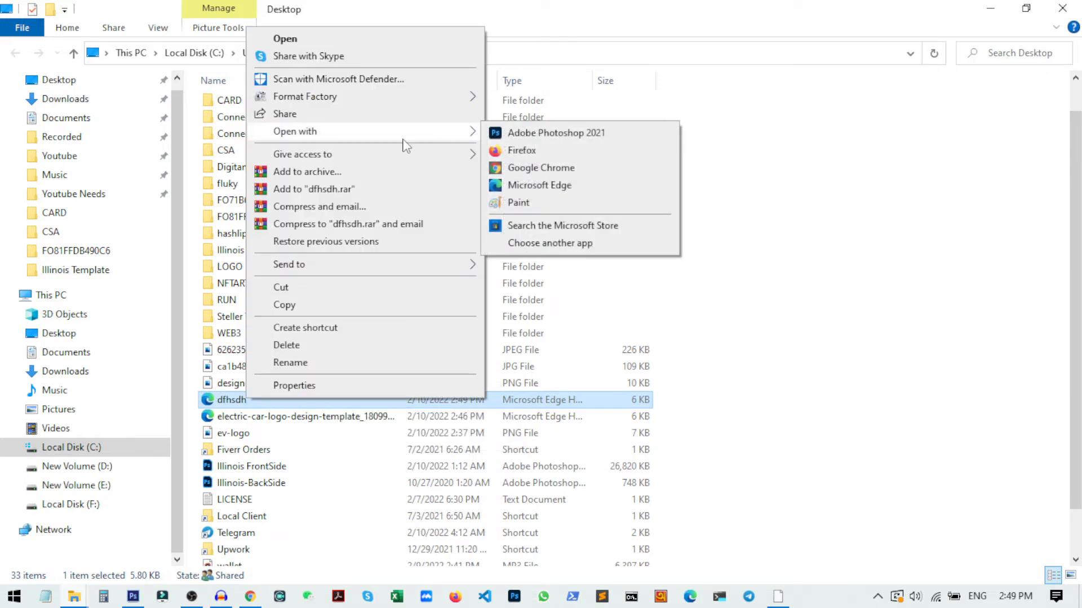
pyautogui.moveTo(545, 206)
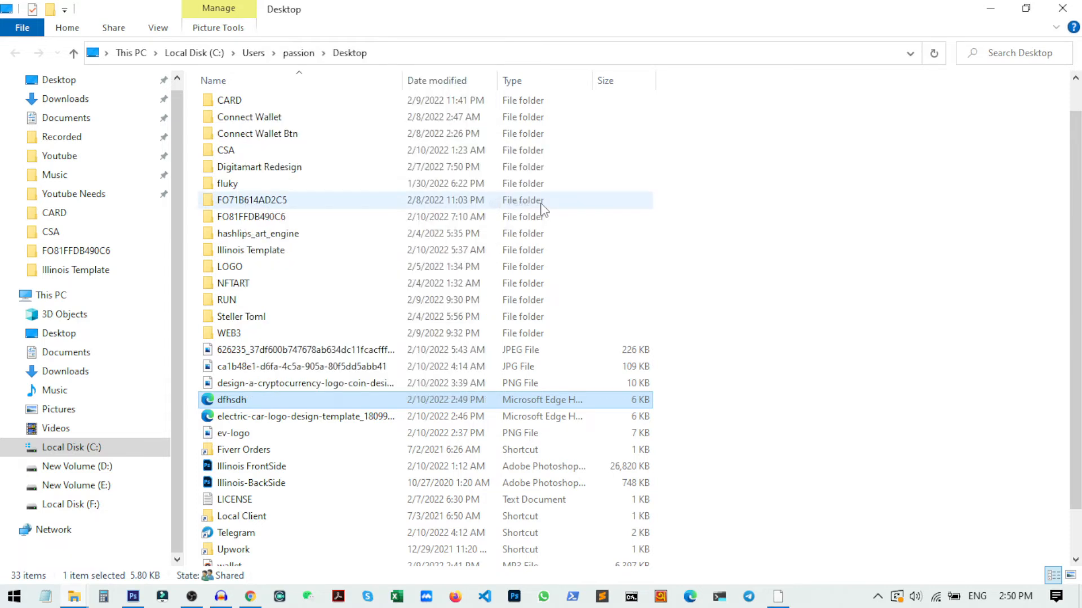
# Open the dfhsdh logo in Paint and bring up Save as from the File menu.
pyautogui.doubleClick(231, 400)
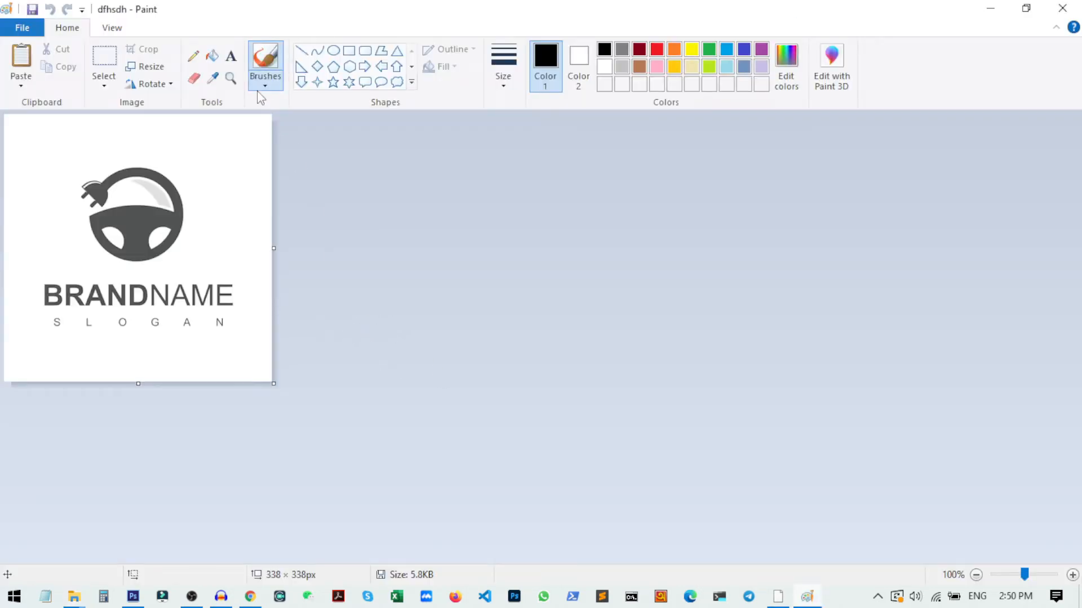
pyautogui.click(21, 28)
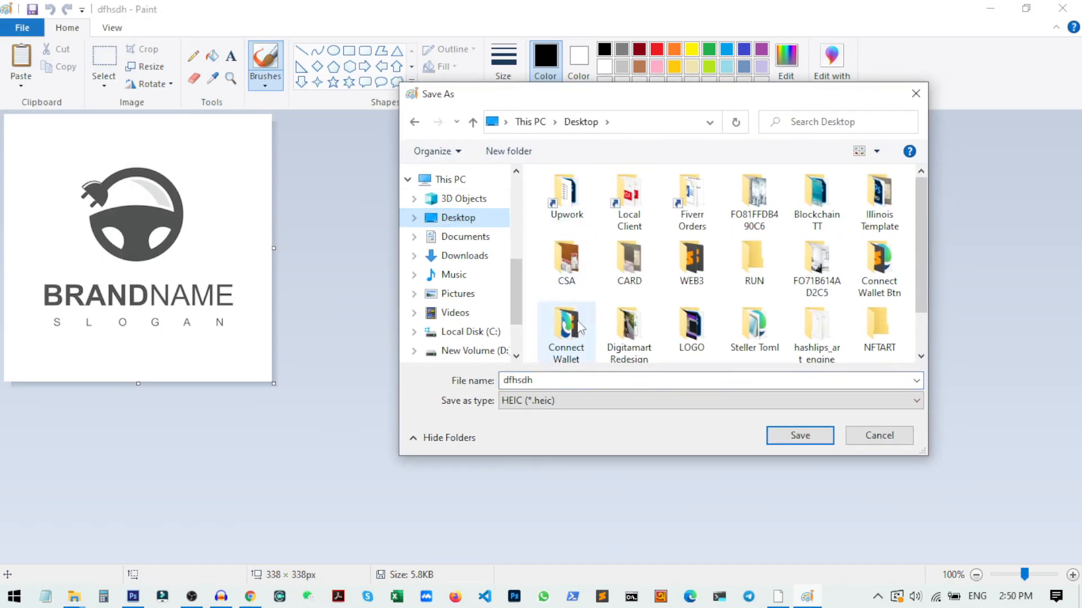
# Save the logo to the Desktop as PNG 'dfdf', accepting the transparency warning.
pyautogui.click(915, 401)
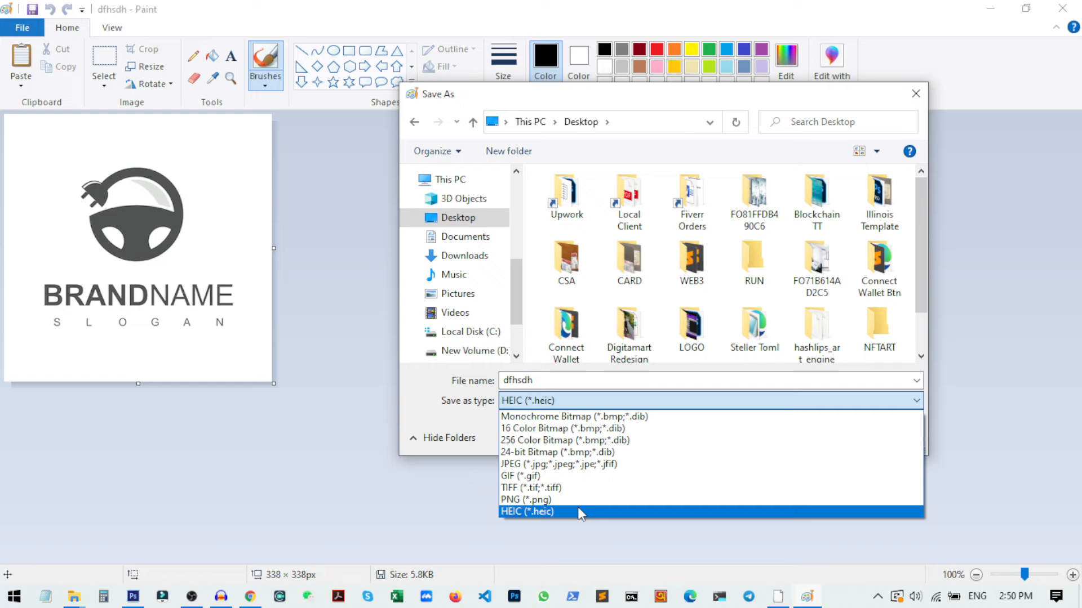
pyautogui.moveTo(538, 500)
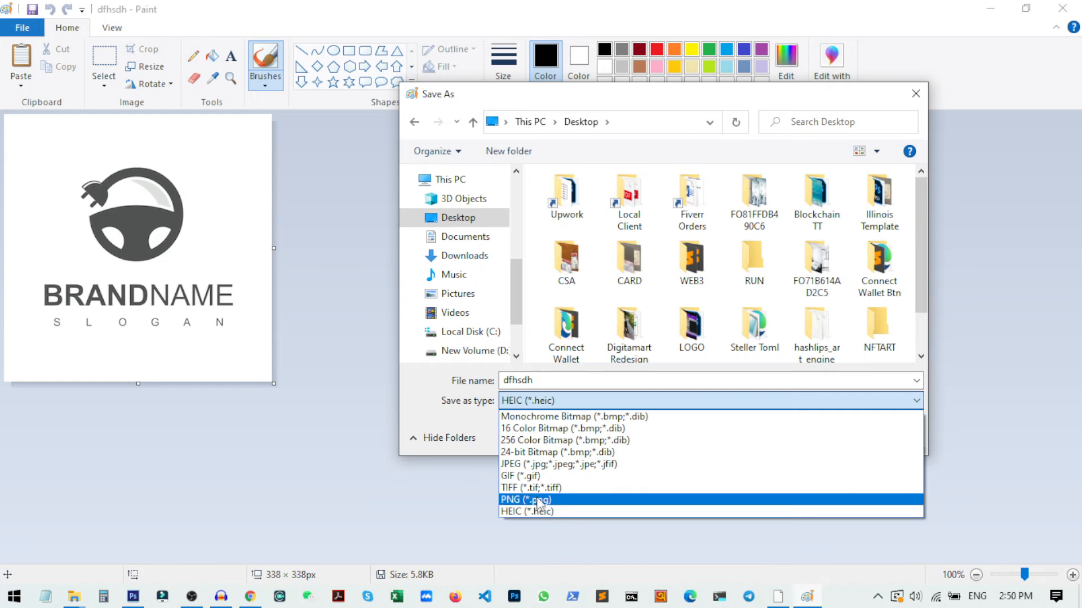
pyautogui.moveTo(520, 476)
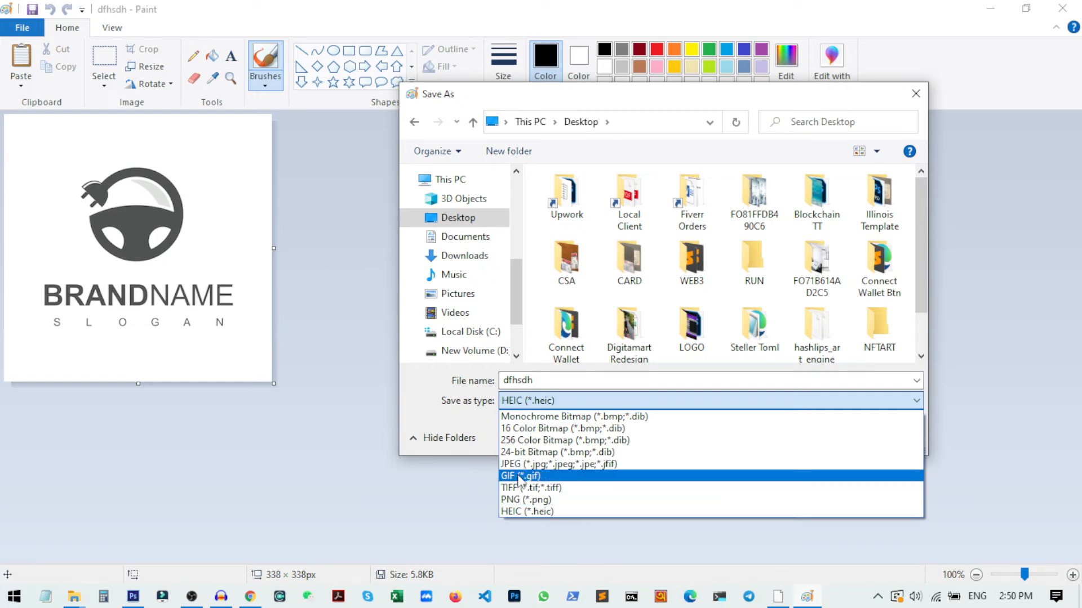
pyautogui.moveTo(594, 488)
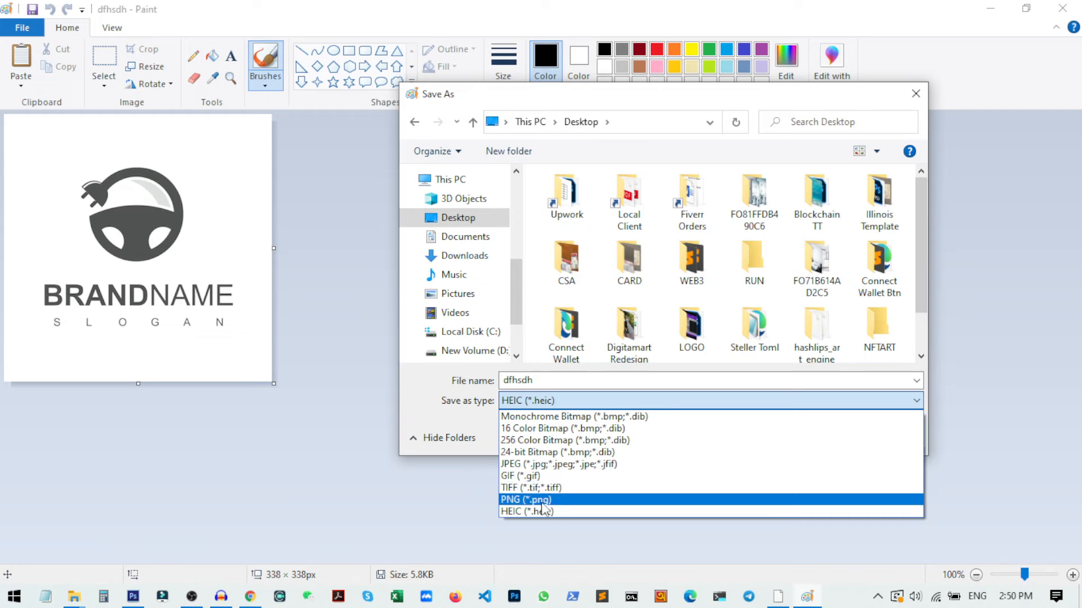
pyautogui.click(526, 499)
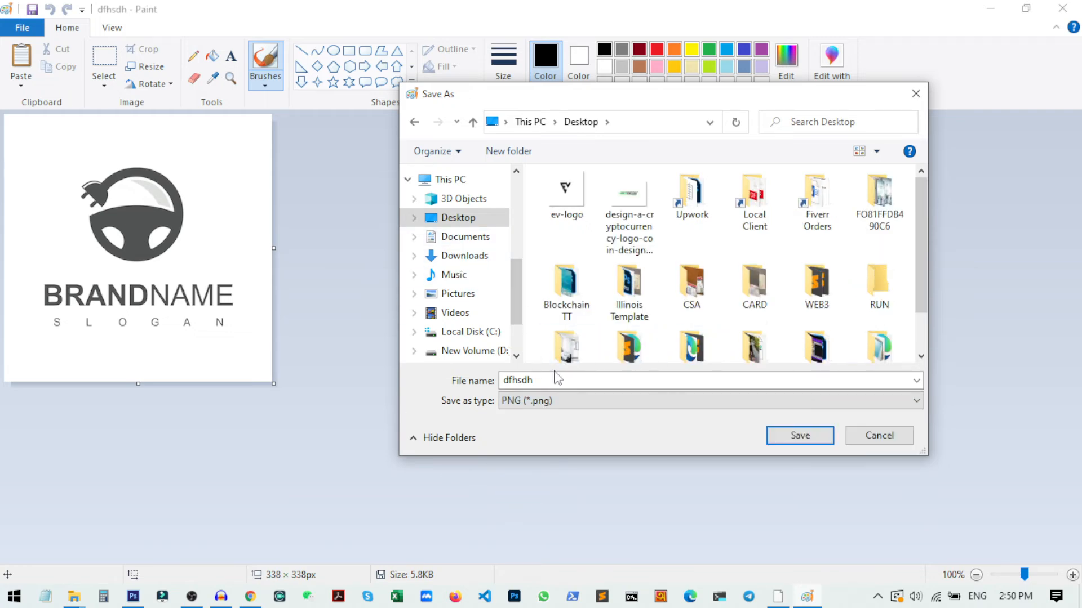
pyautogui.write('lo')
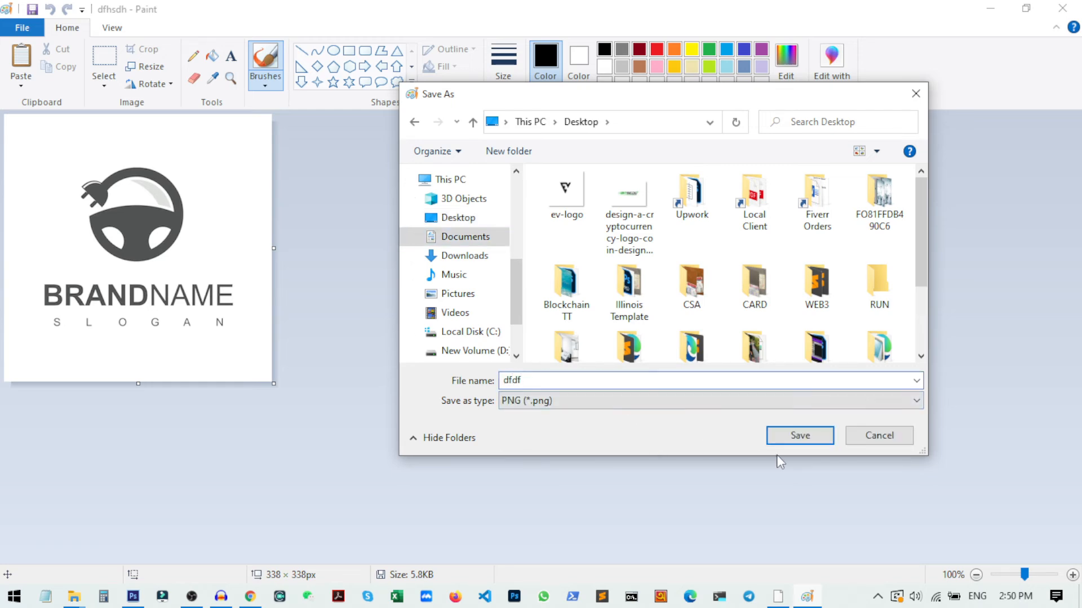
pyautogui.click(799, 436)
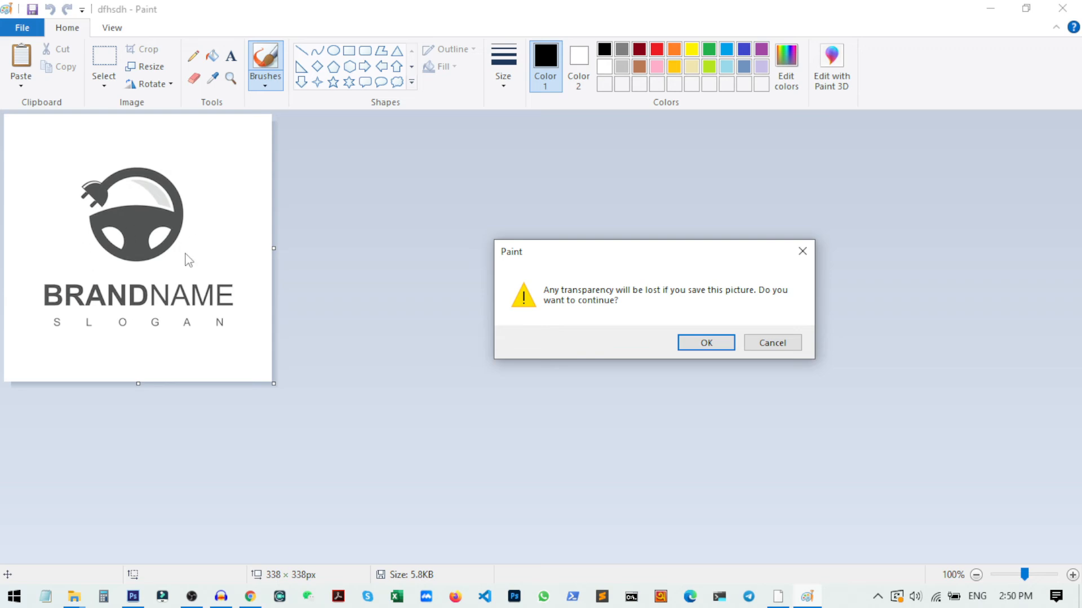
pyautogui.click(705, 342)
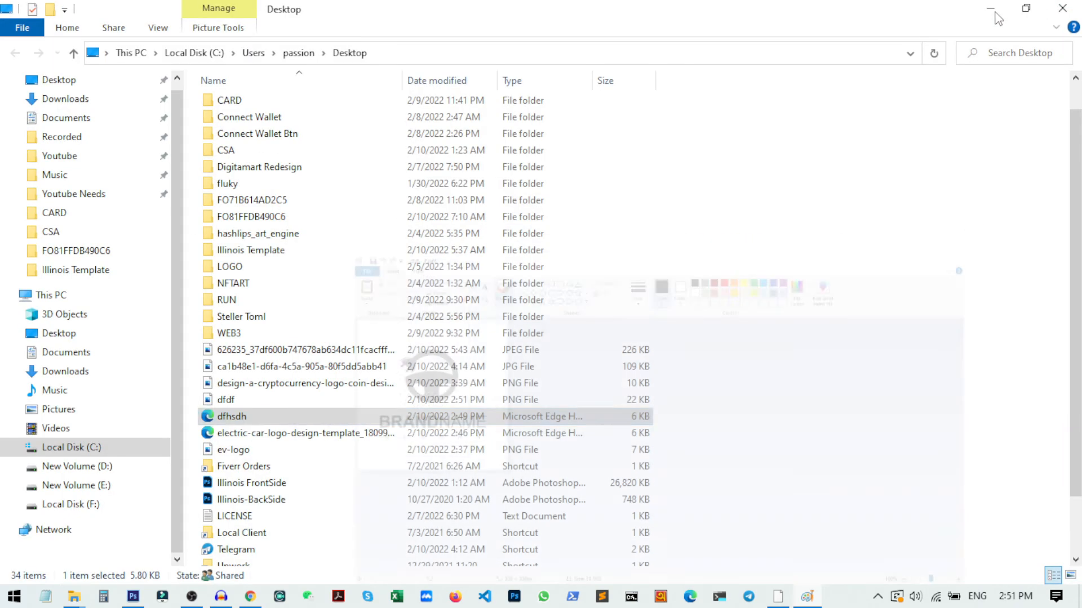
pyautogui.doubleClick(231, 416)
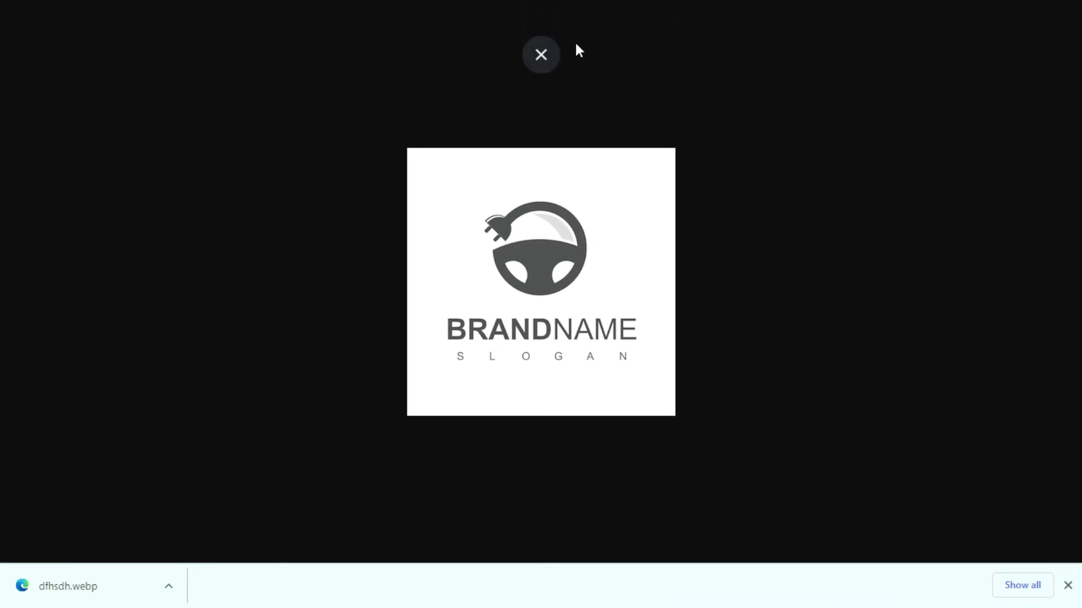
pyautogui.click(540, 54)
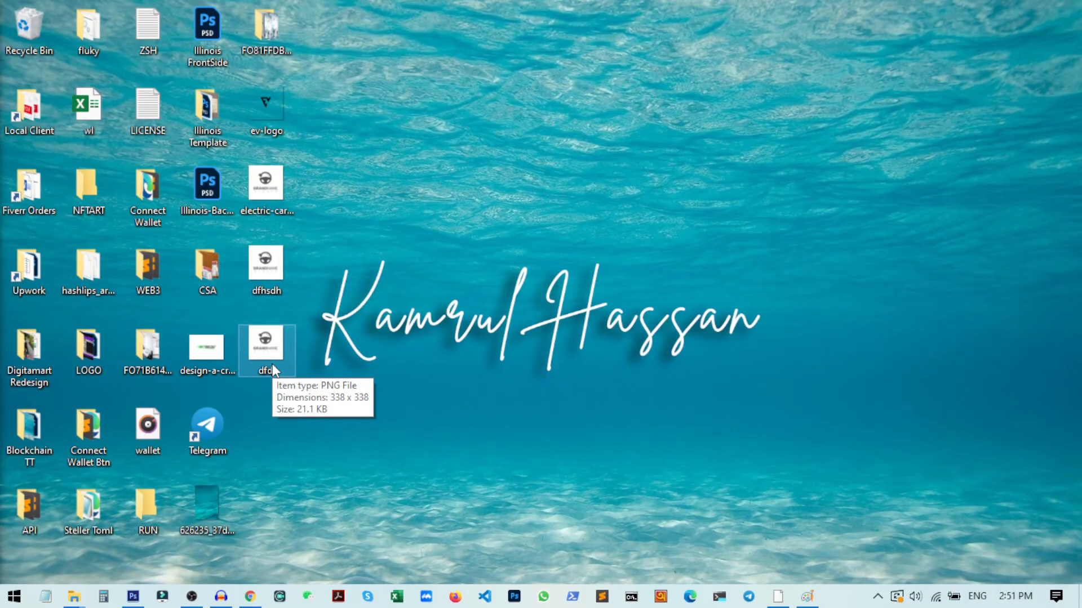
# Open dfdf.png from the desktop in Photos.
pyautogui.doubleClick(266, 344)
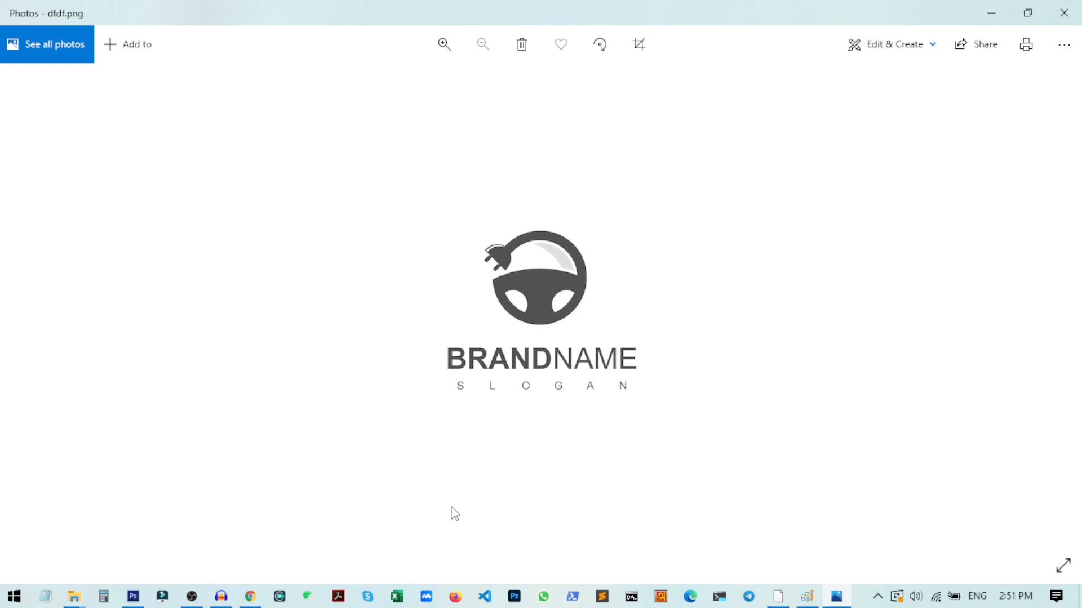
pyautogui.moveTo(656, 460)
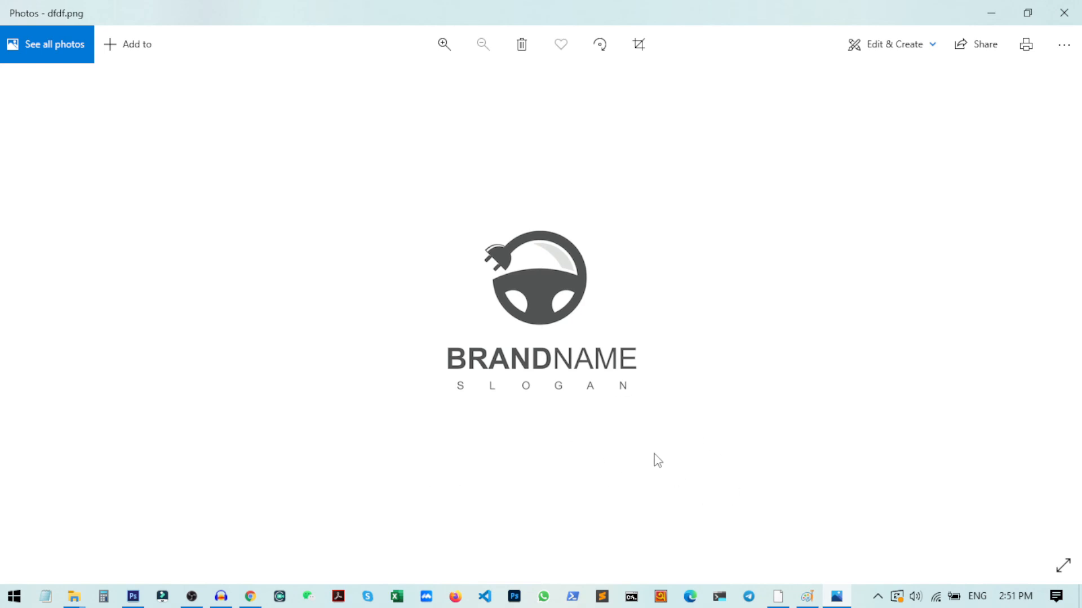
pyautogui.moveTo(616, 368)
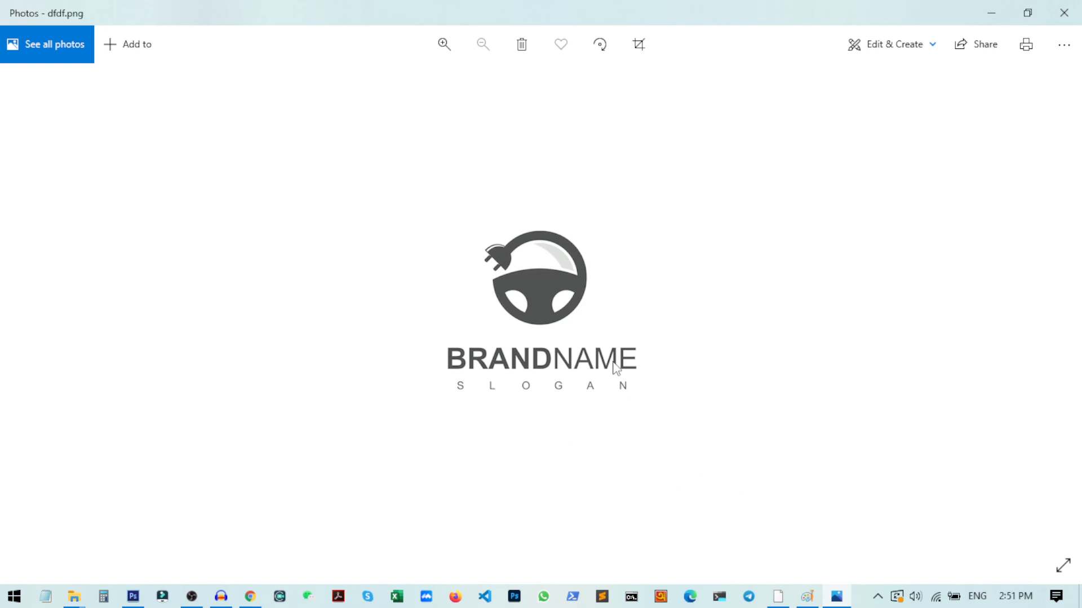
pyautogui.moveTo(751, 436)
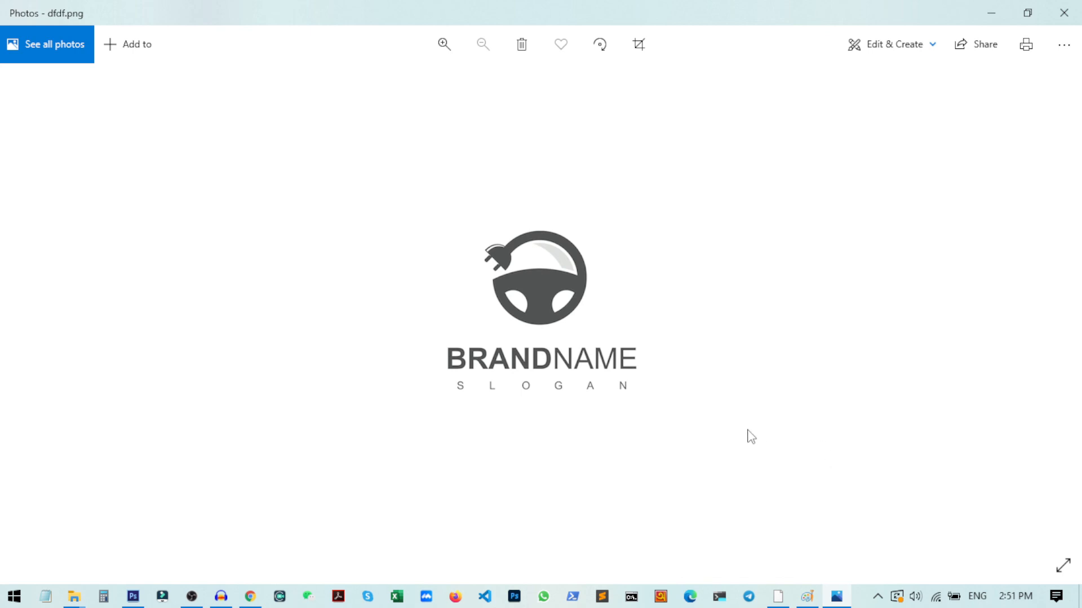
pyautogui.moveTo(721, 411)
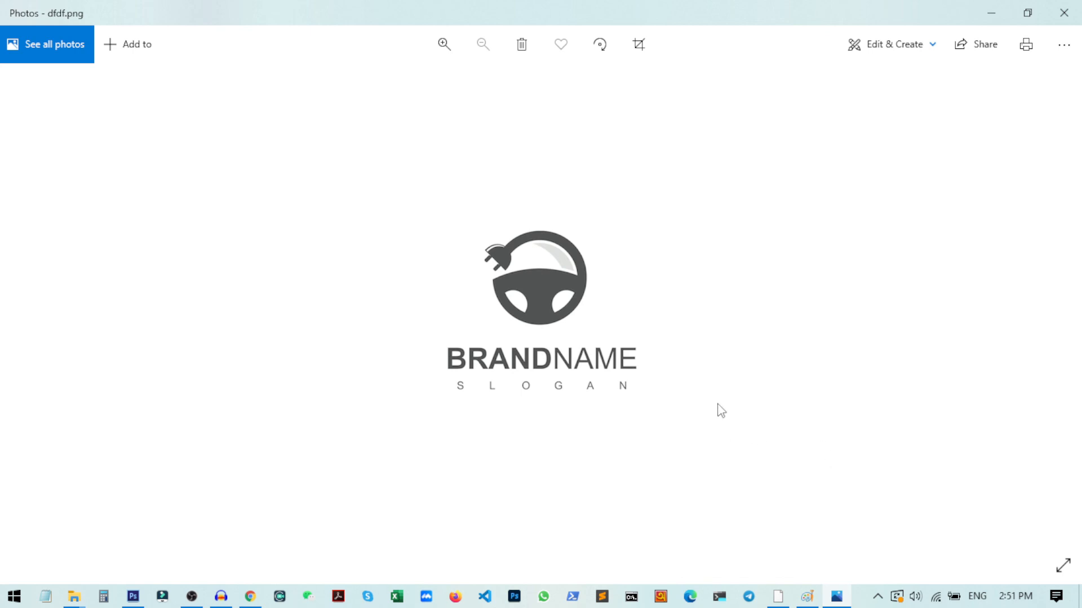